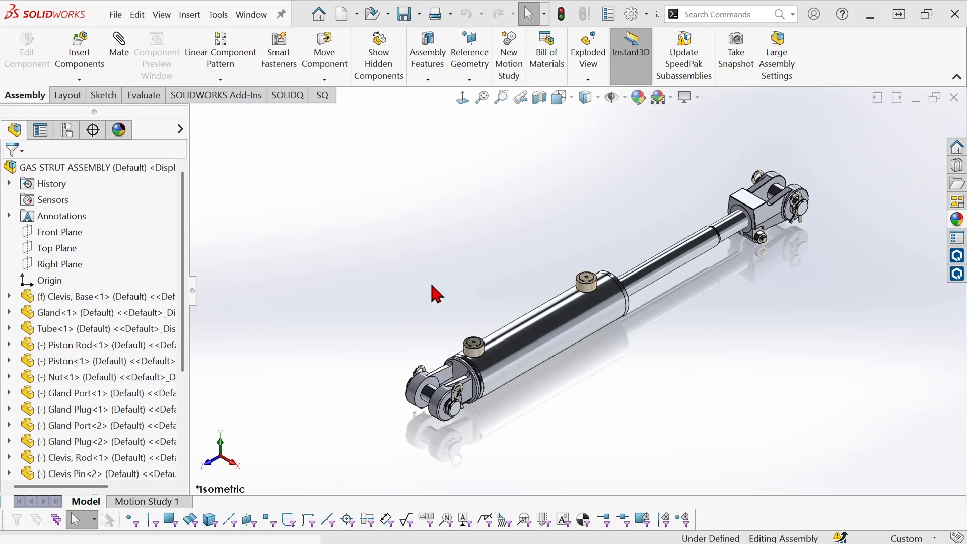
pyautogui.moveTo(409, 291)
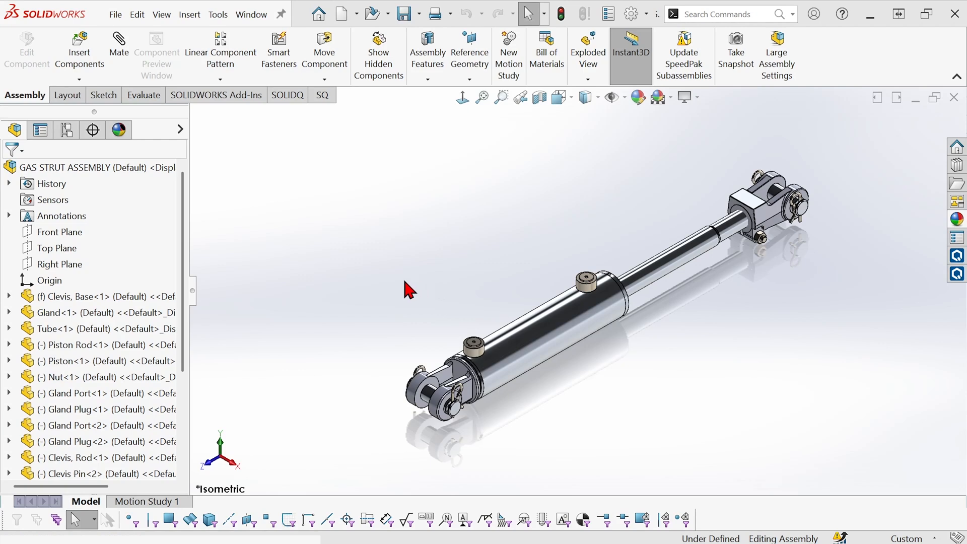
pyautogui.moveTo(386, 284)
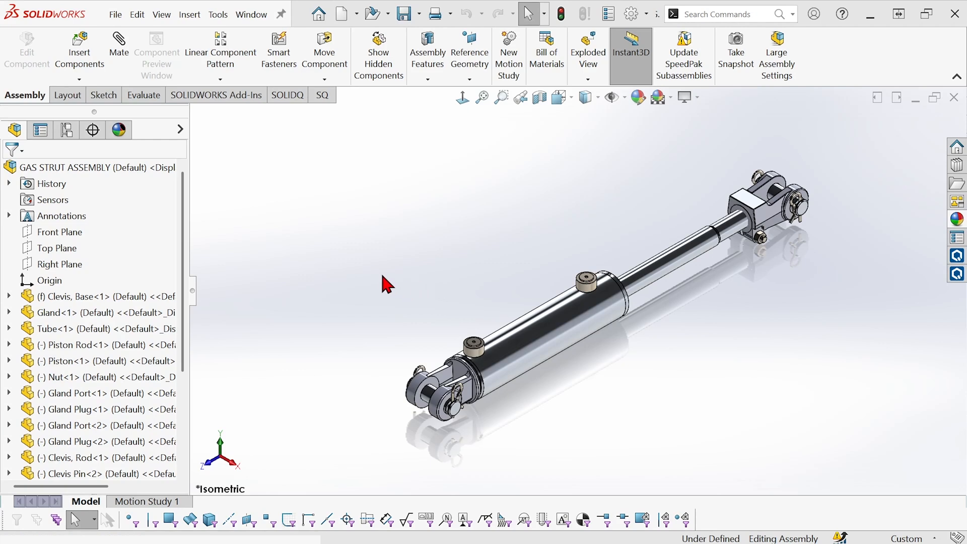
pyautogui.moveTo(320, 266)
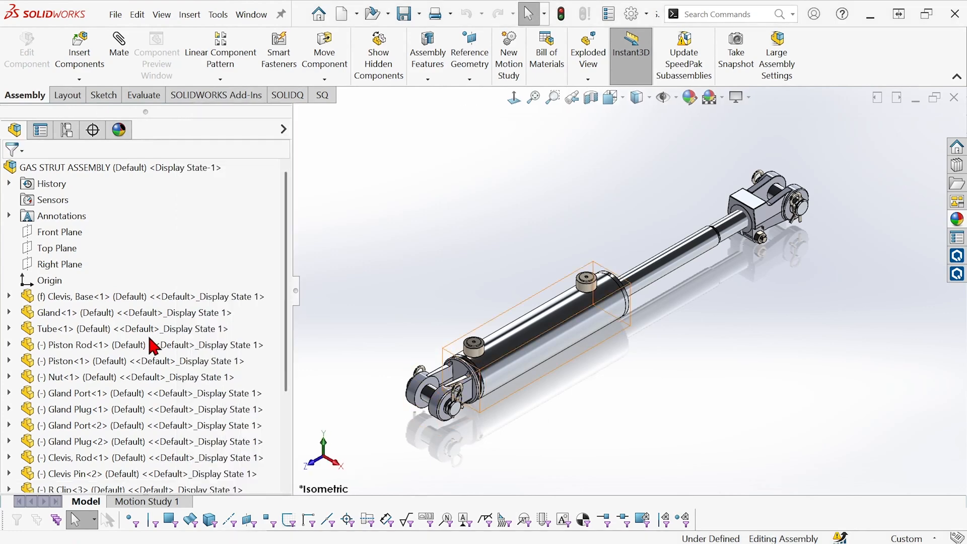
# - Scroll down the widened component tree to view a component's concentric and tangent mates
pyautogui.scroll(-3)
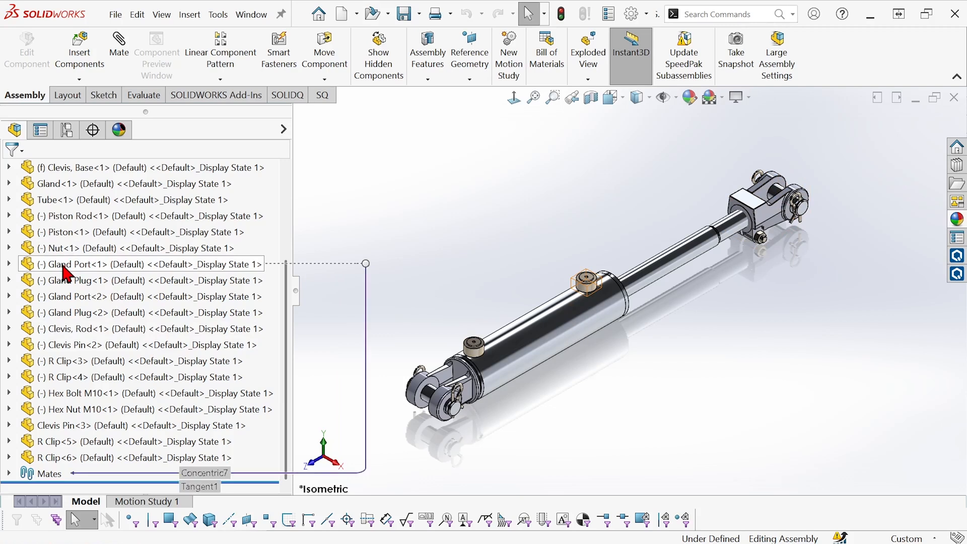
pyautogui.moveTo(99, 273)
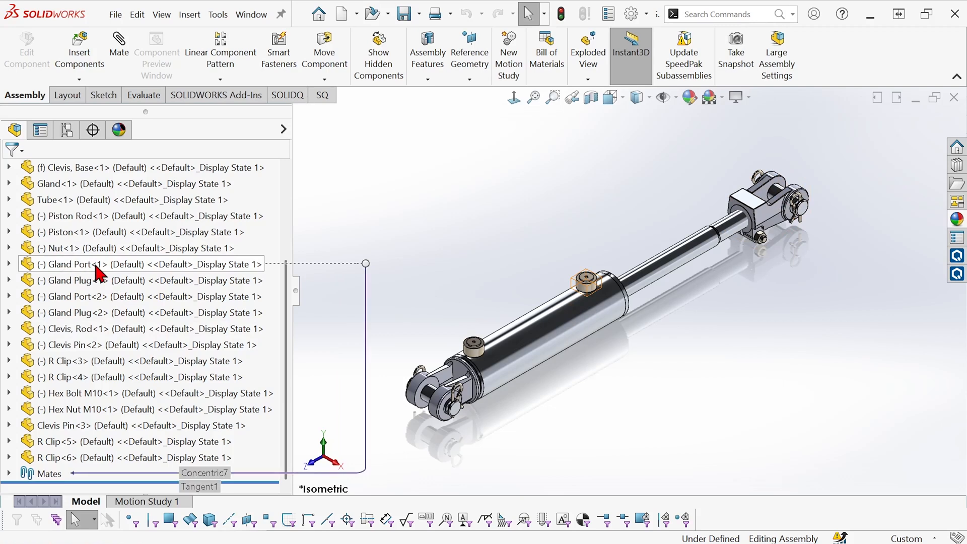
pyautogui.moveTo(127, 274)
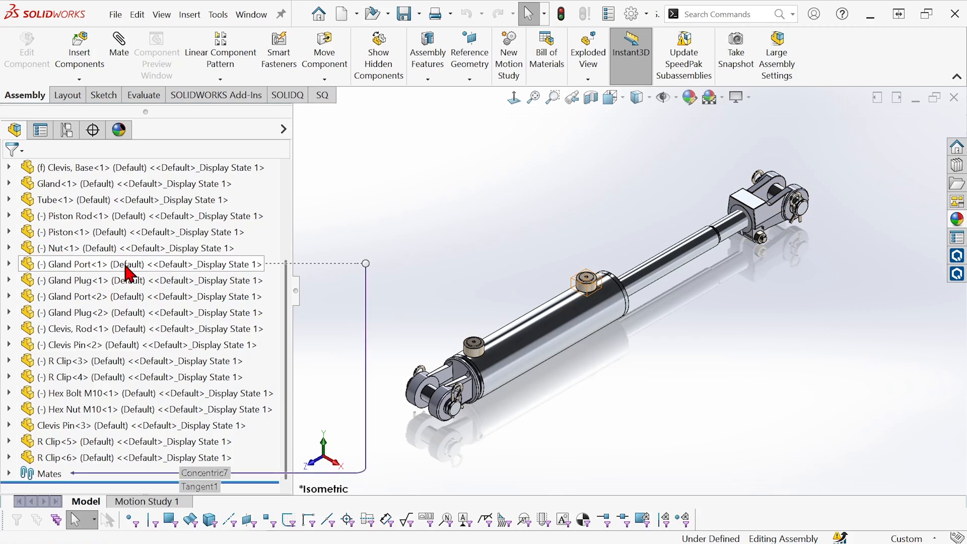
pyautogui.moveTo(229, 271)
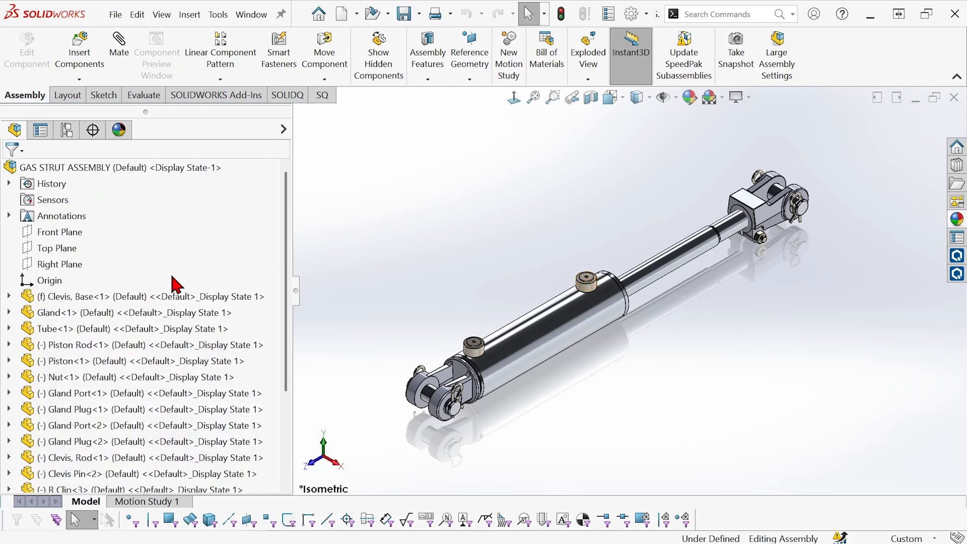
pyautogui.click(147, 297)
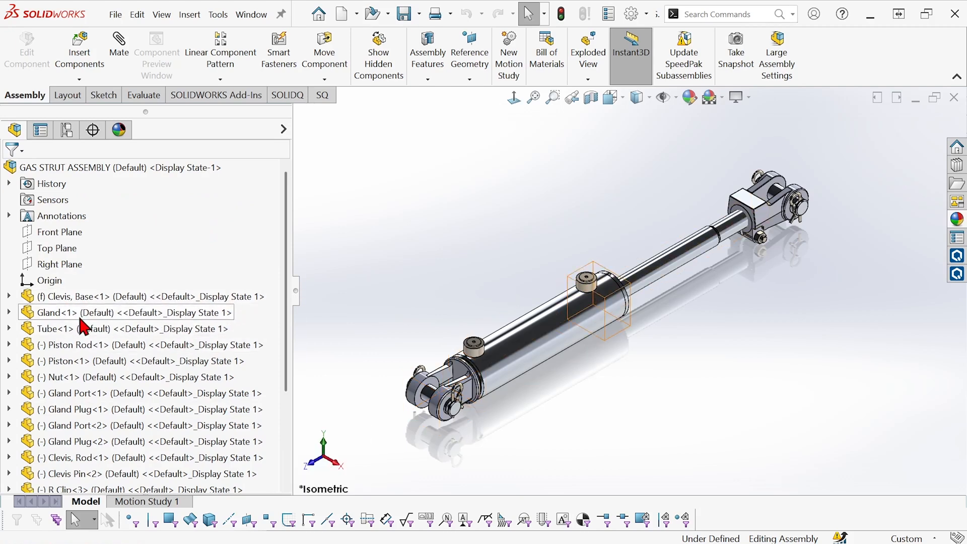
pyautogui.scroll(-3)
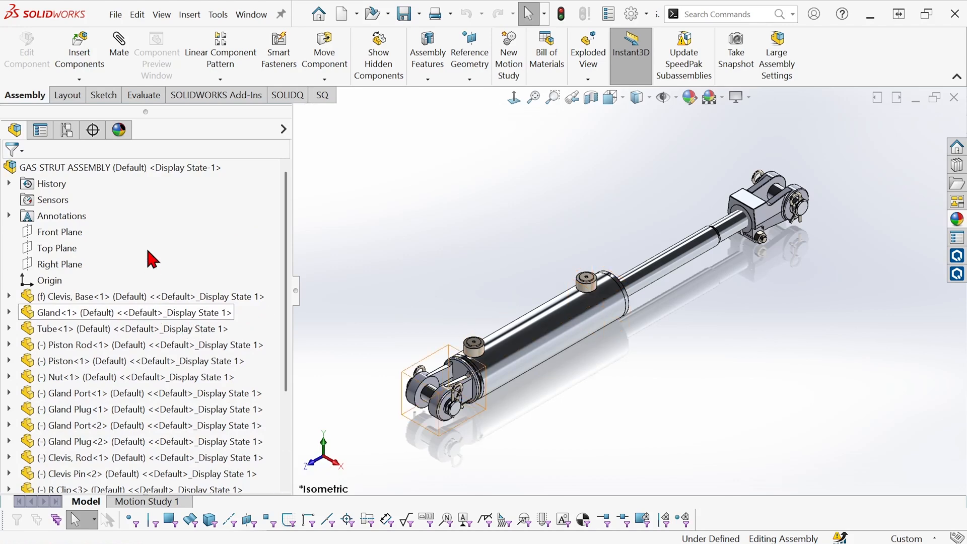
pyautogui.click(120, 167)
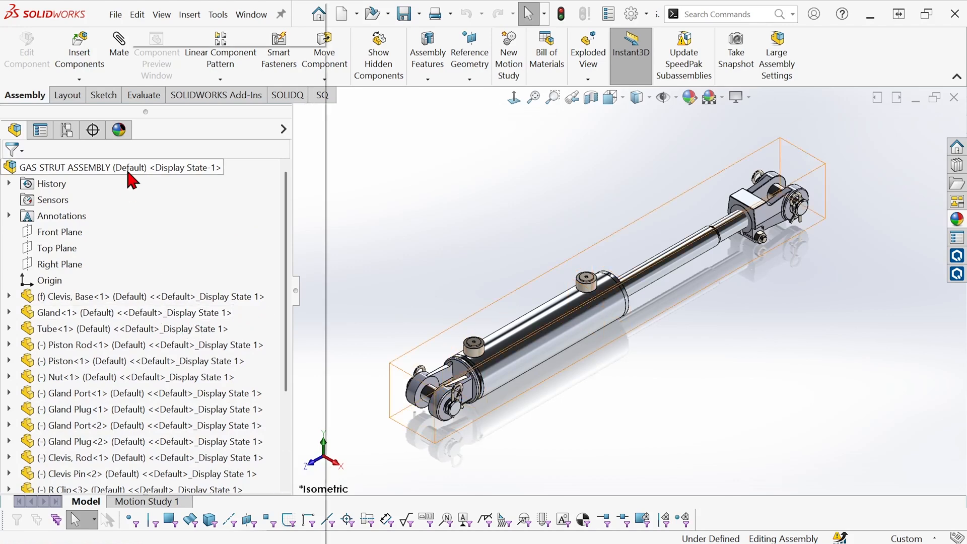
# - Under Tree Display > Component Name and Description, uncheck configuration and display state names
pyautogui.rightClick(118, 167)
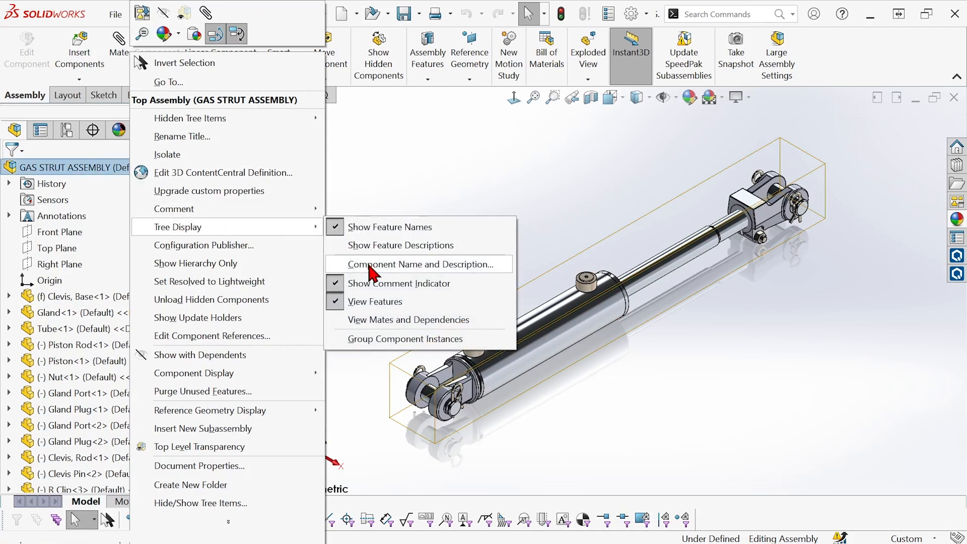
pyautogui.click(422, 264)
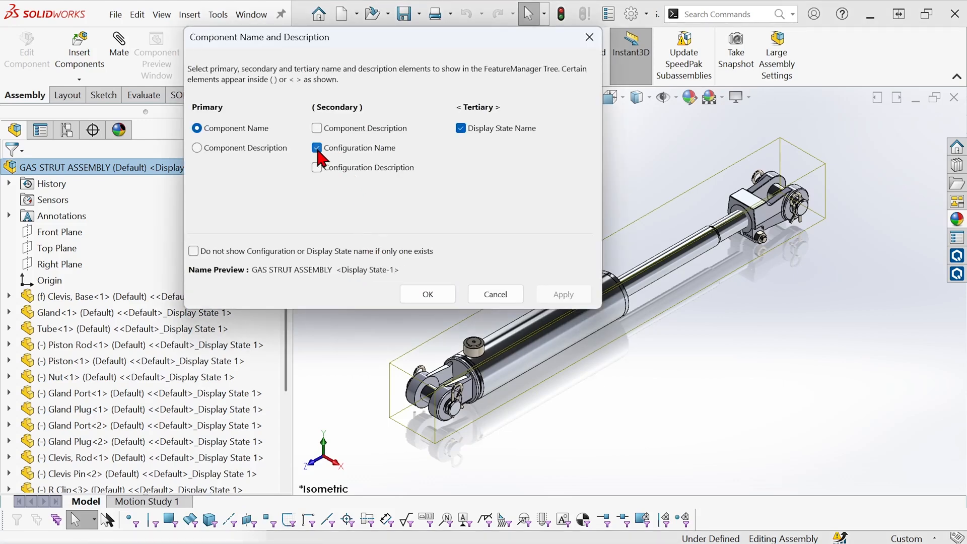
pyautogui.click(461, 128)
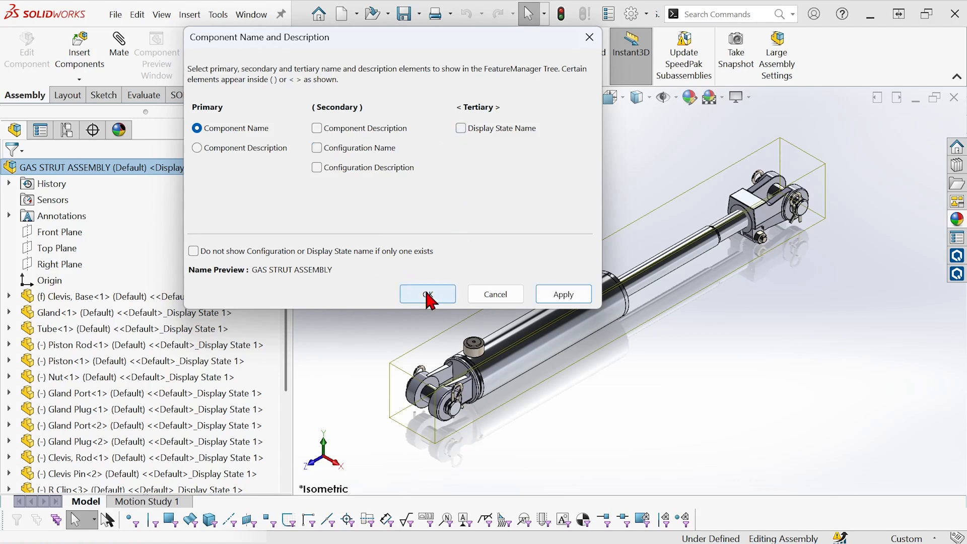
pyautogui.click(427, 294)
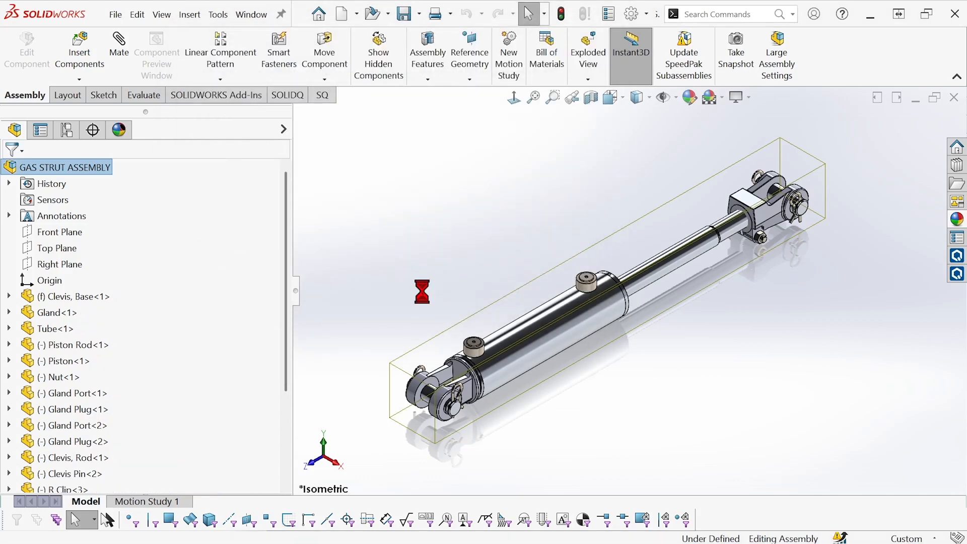
# - Scroll and narrow the tree pane, then select Tube<1> to open it as a part
pyautogui.scroll(-3)
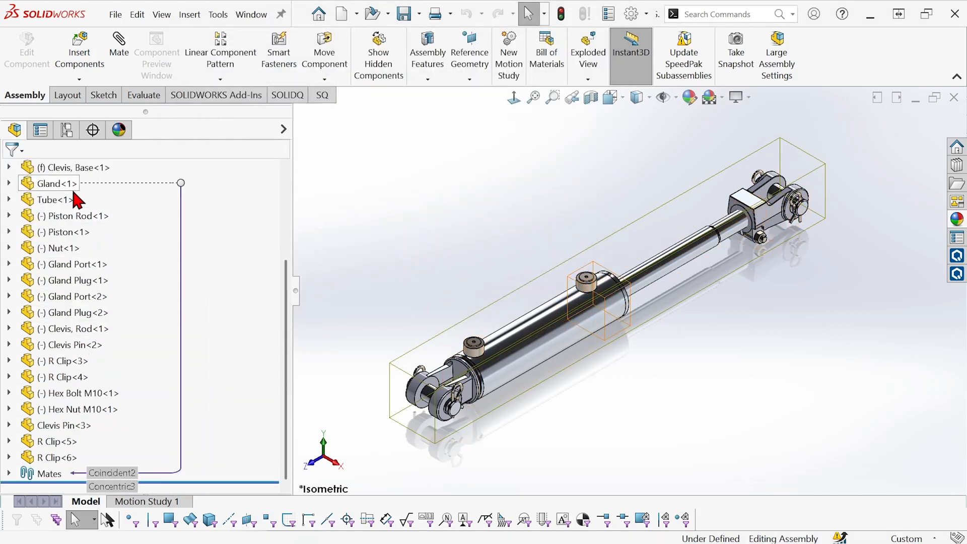
pyautogui.click(61, 231)
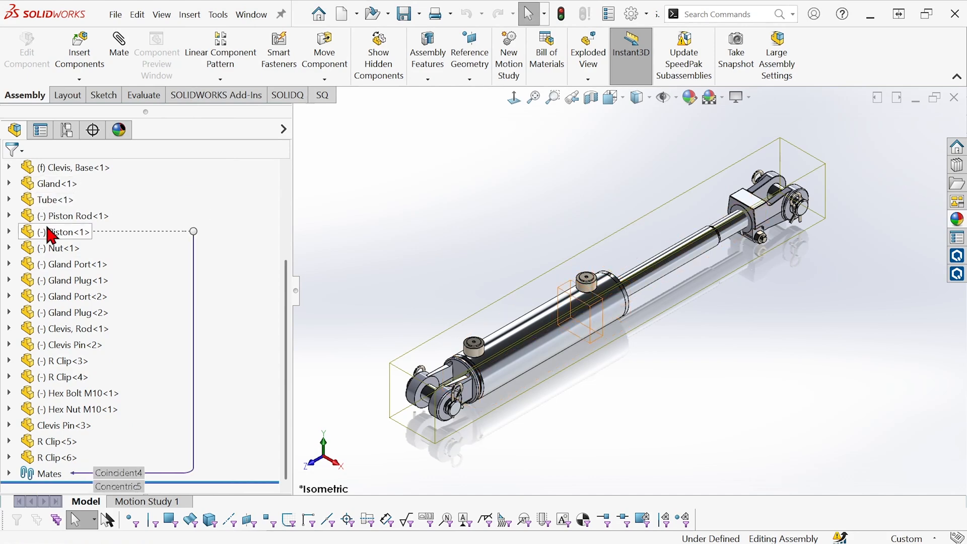
pyautogui.moveTo(103, 242)
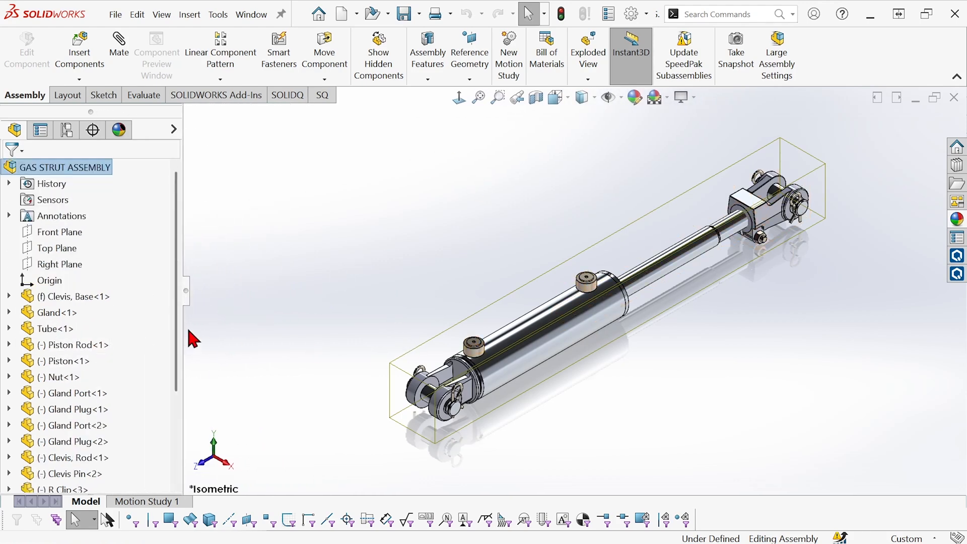
pyautogui.moveTo(126, 255)
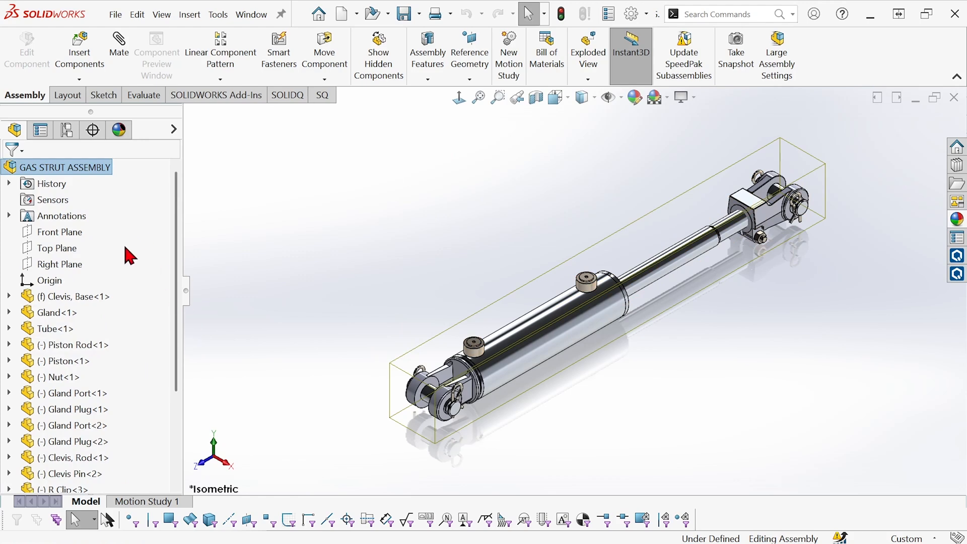
pyautogui.moveTo(118, 295)
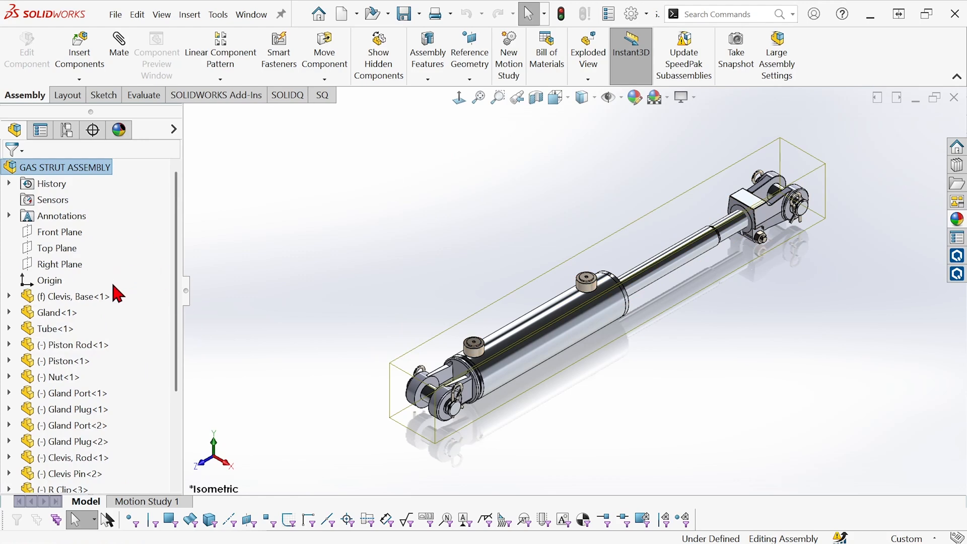
pyautogui.moveTo(111, 336)
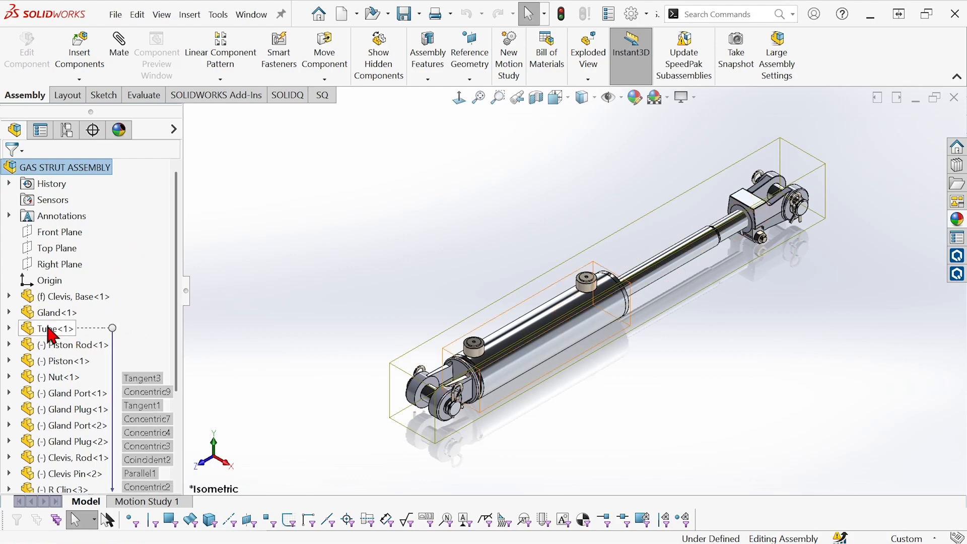
pyautogui.click(52, 328)
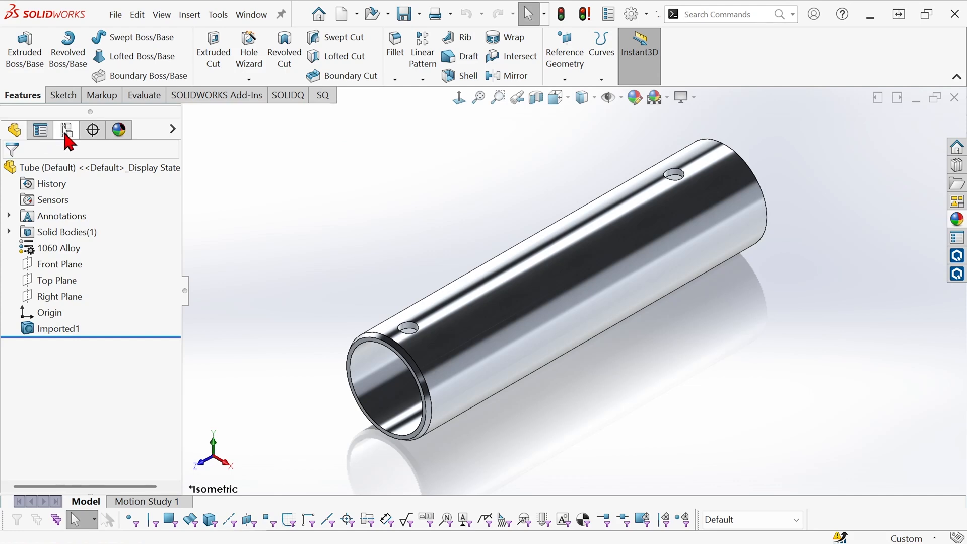
# - Add a configuration named CLEAR to the Tube part in the ConfigurationManager
pyautogui.click(65, 129)
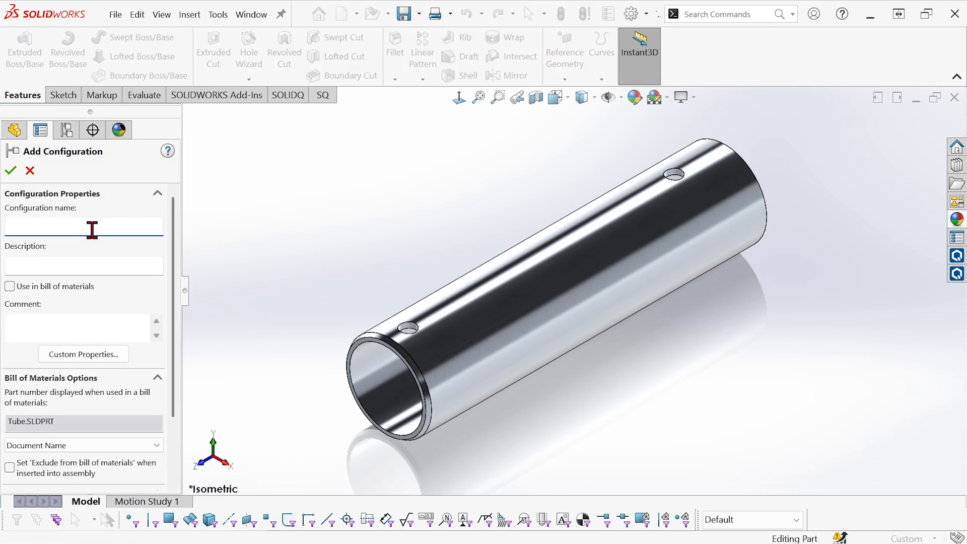
pyautogui.write('CLEAR')
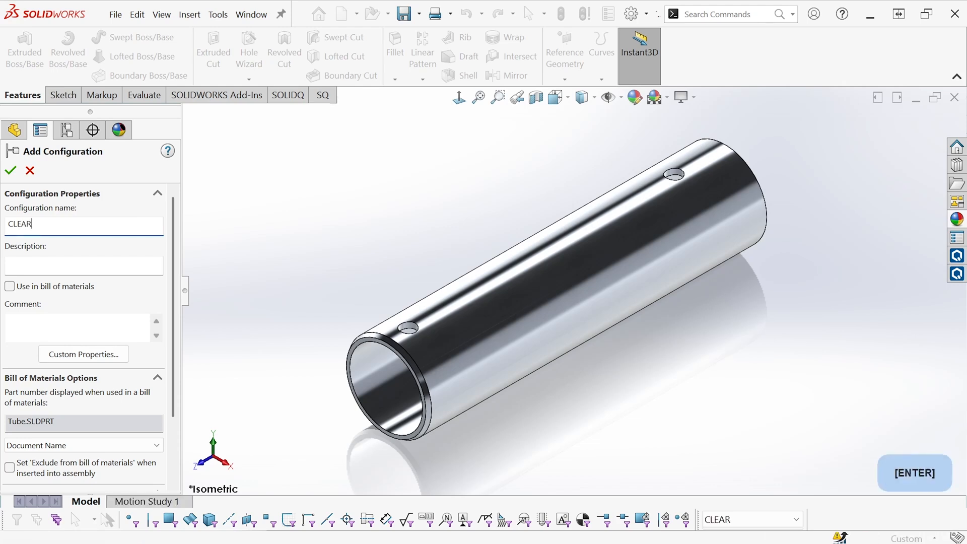
pyautogui.click(10, 171)
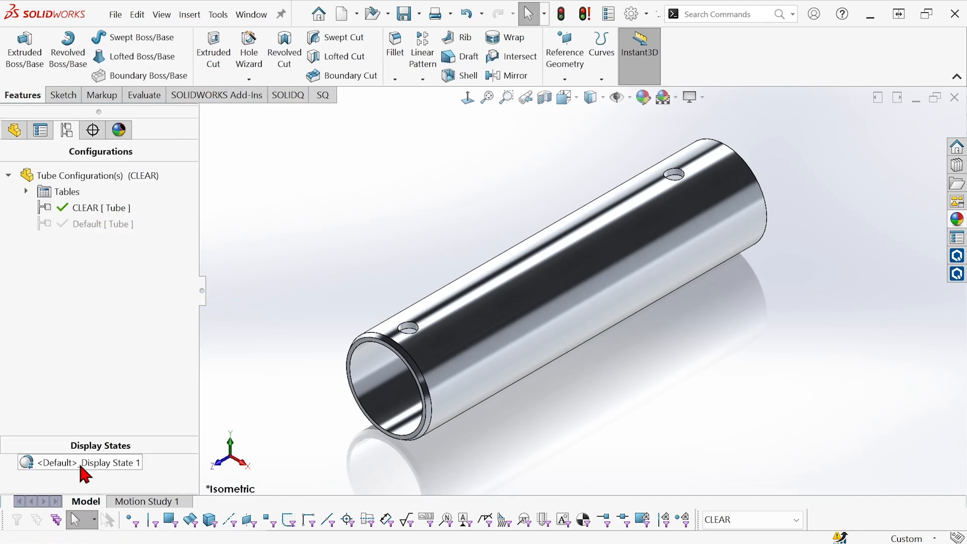
# - Add a new display state to the Tube part and rename it GLASS
pyautogui.rightClick(79, 462)
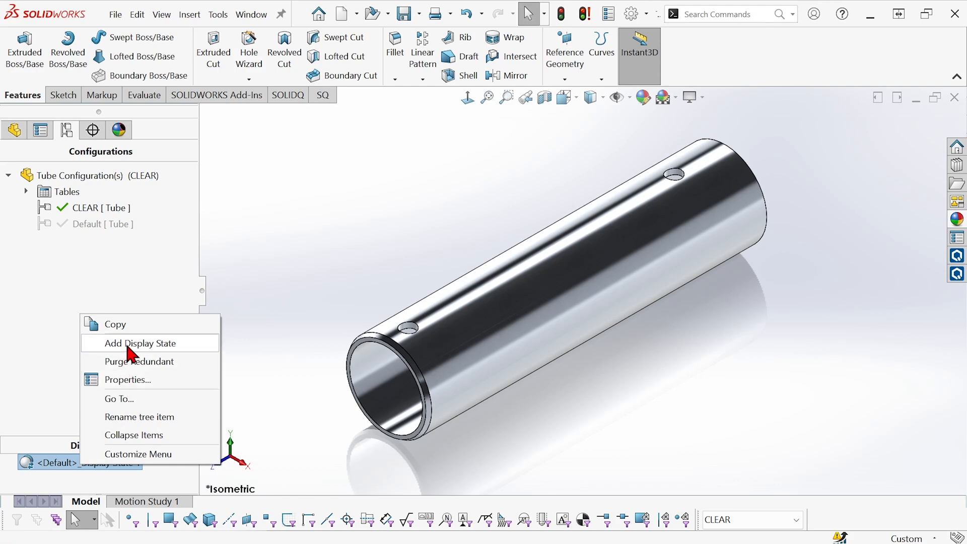
pyautogui.click(140, 344)
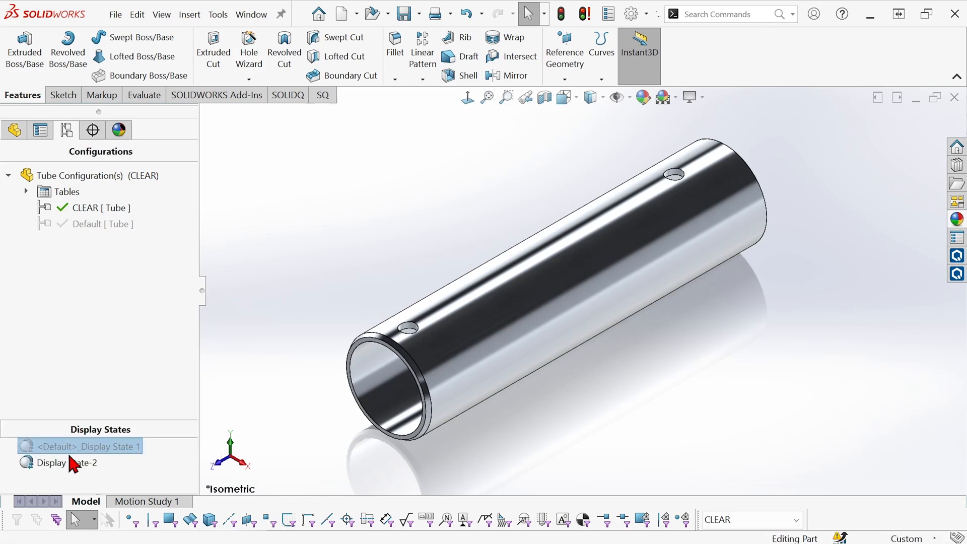
pyautogui.click(61, 463)
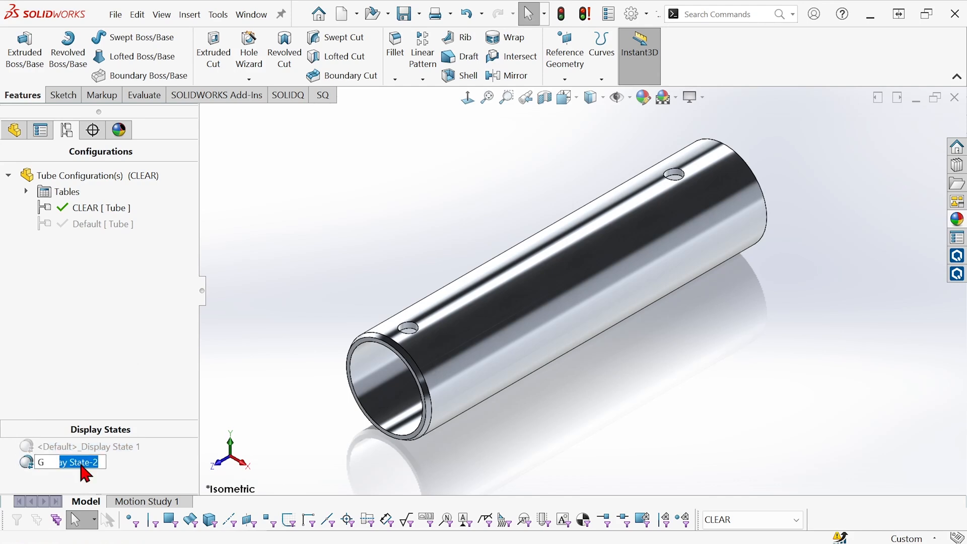
pyautogui.write('GLASS')
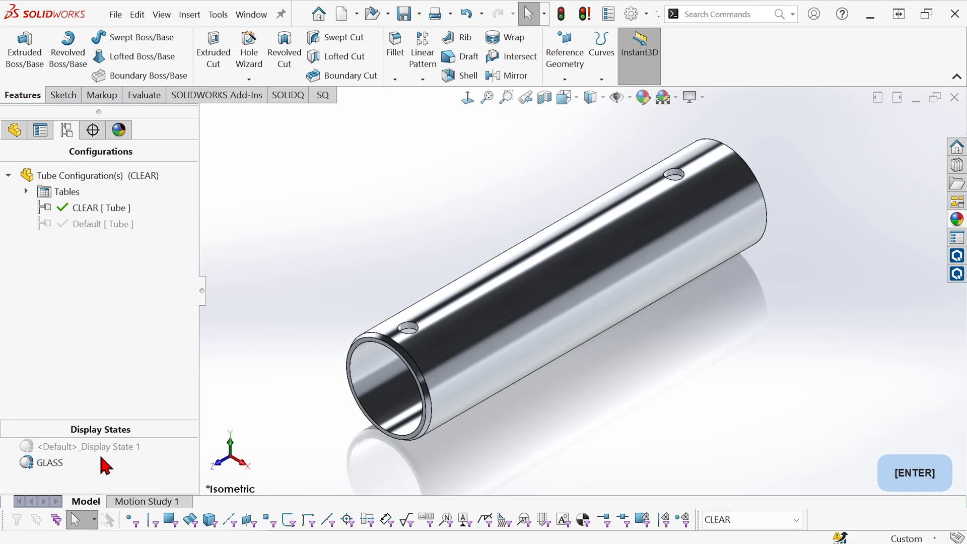
pyautogui.moveTo(957, 219)
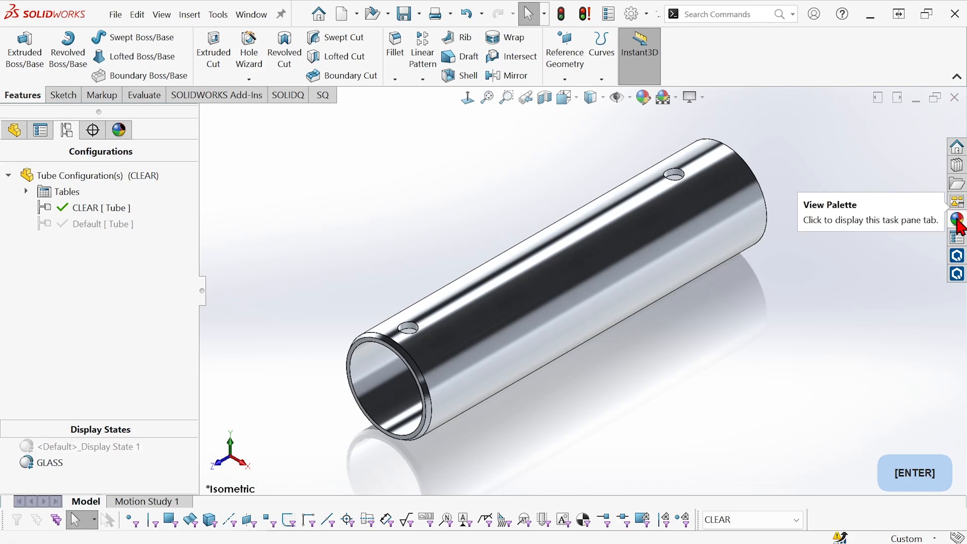
# - Apply a blue glossy glass appearance from the Appearances library to the whole tube
pyautogui.click(957, 219)
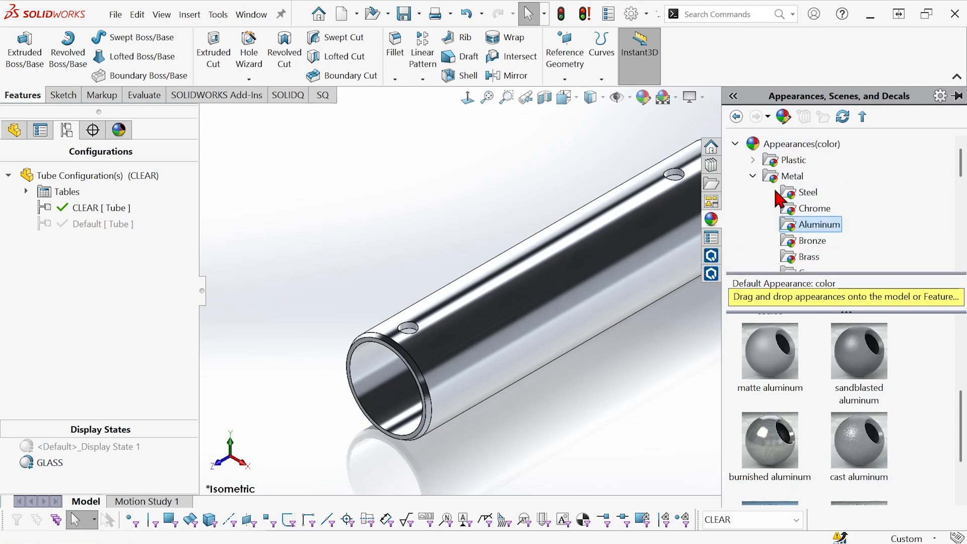
pyautogui.click(752, 175)
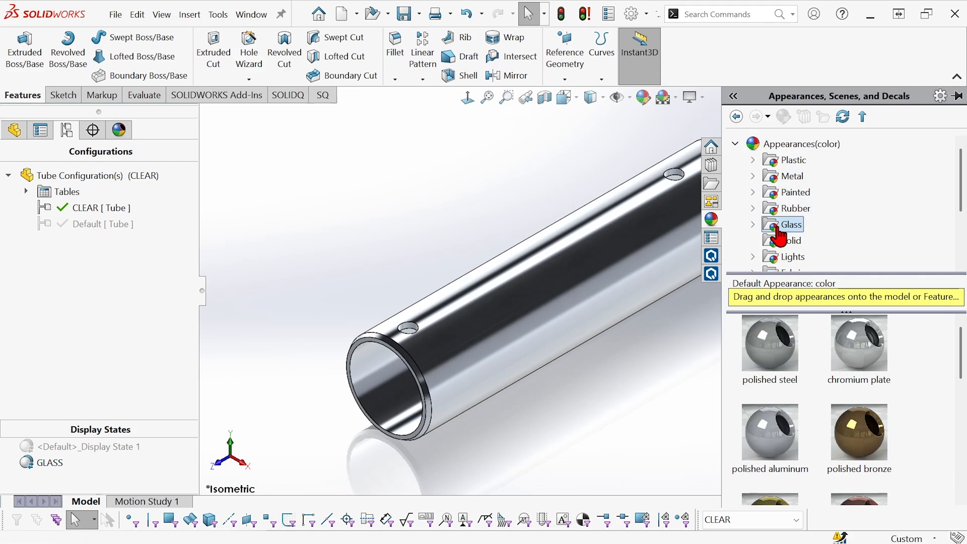
pyautogui.moveTo(788, 275)
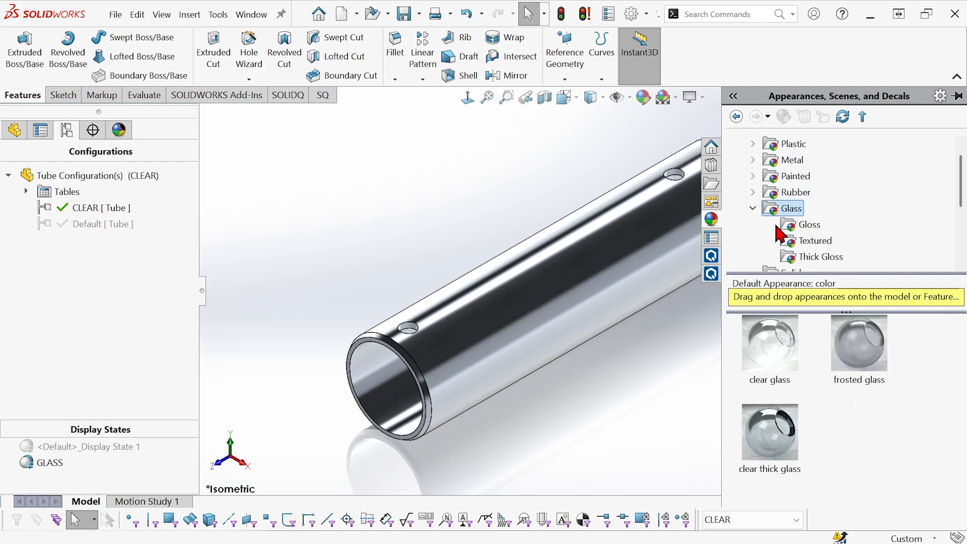
pyautogui.click(808, 224)
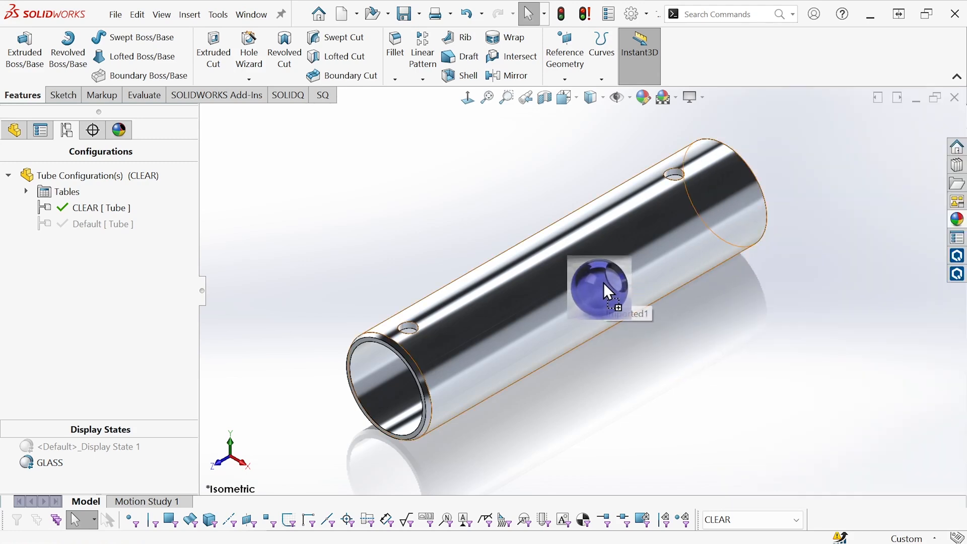
pyautogui.click(598, 291)
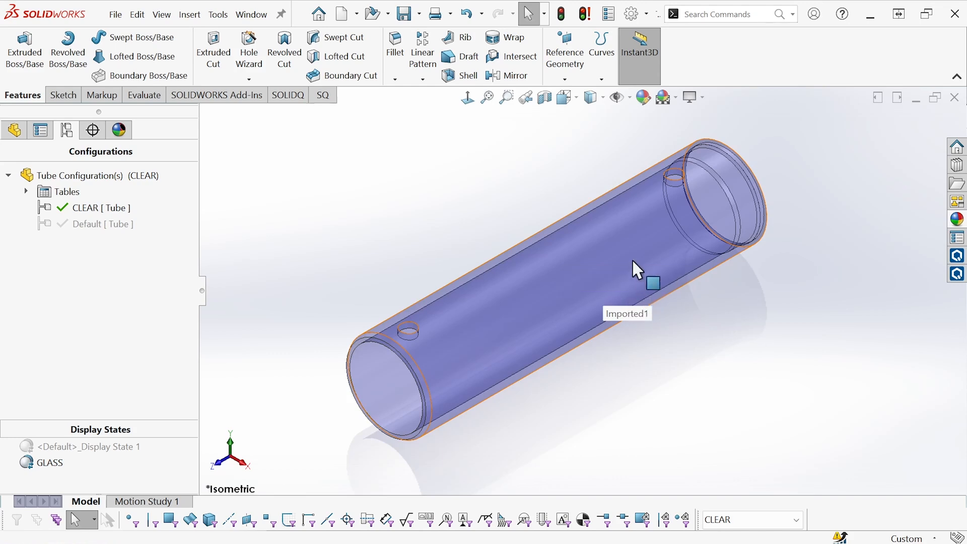
pyautogui.rightClick(638, 271)
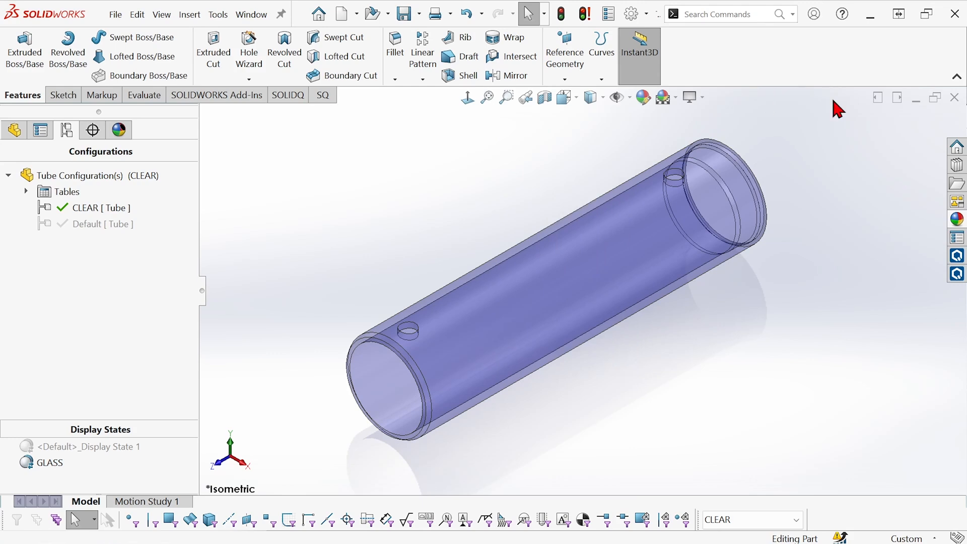
pyautogui.moveTo(709, 158)
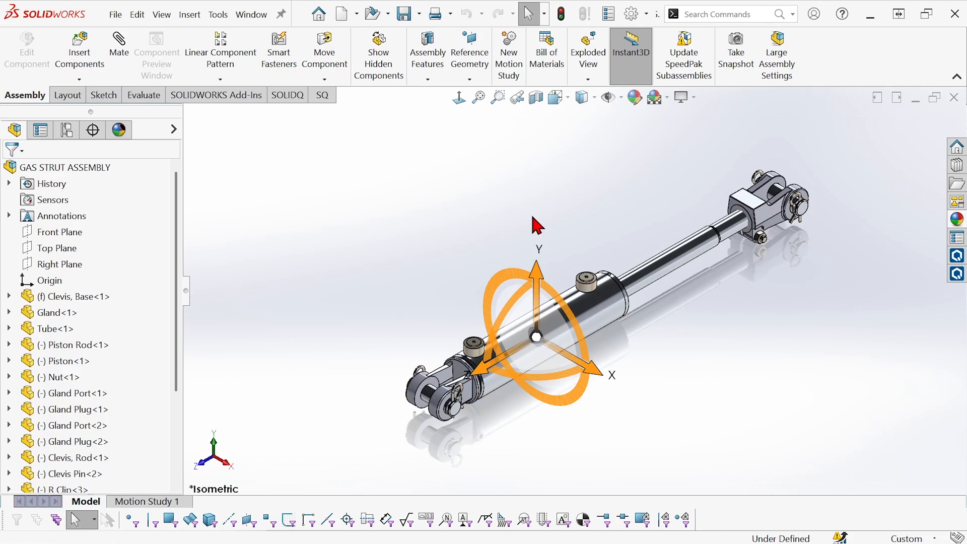
# - Back in the gas strut assembly, clear the previous selection in the tree
pyautogui.click(74, 296)
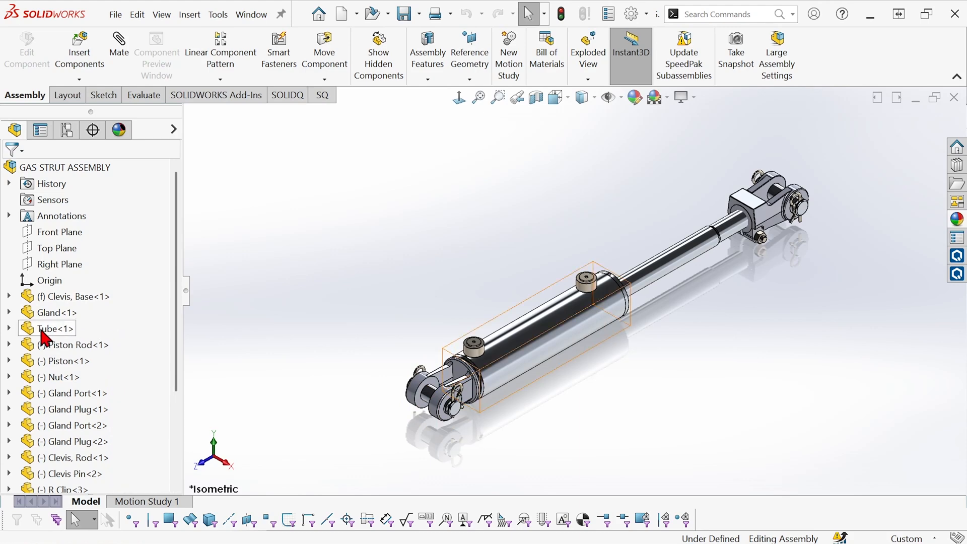
# - Set Tube<1>'s component properties to the CLEAR configuration and GLASS display state
pyautogui.rightClick(53, 328)
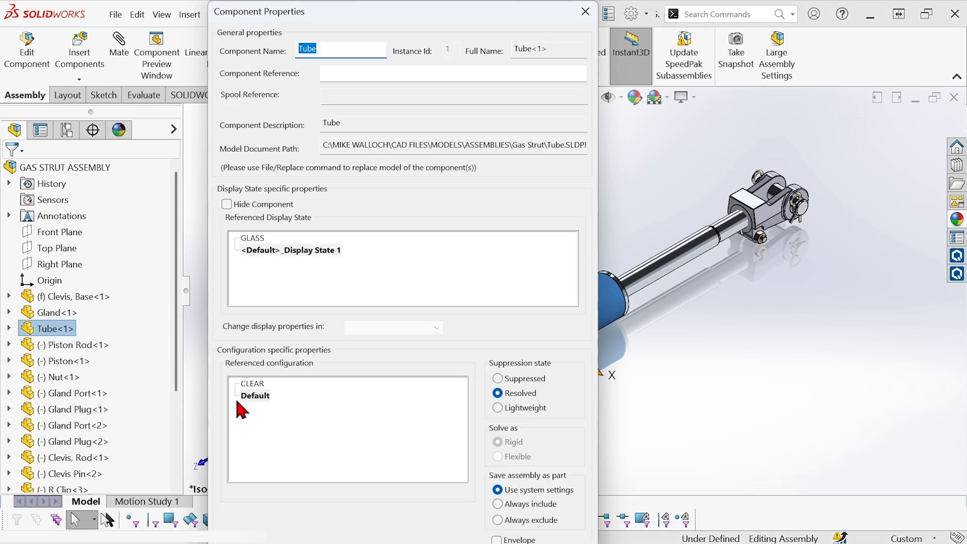
pyautogui.click(253, 384)
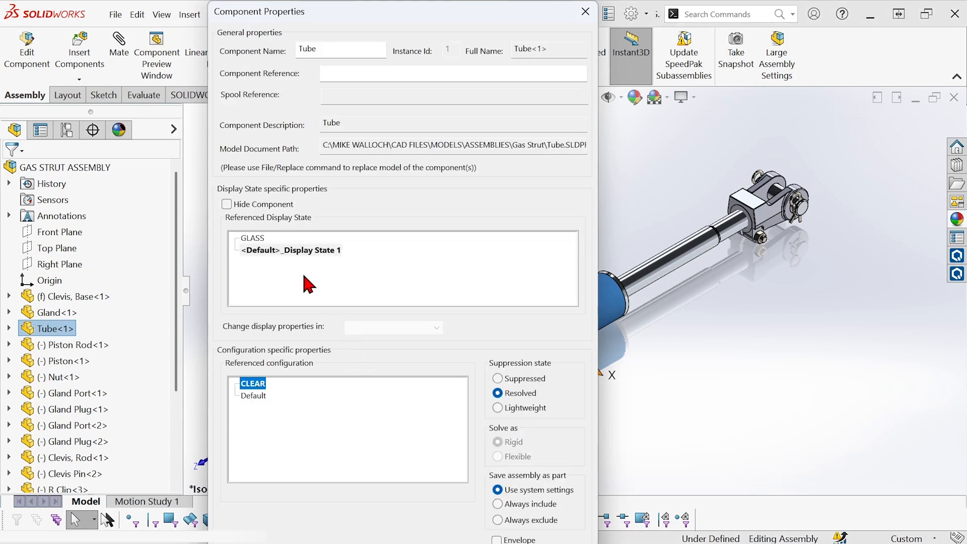
pyautogui.click(252, 239)
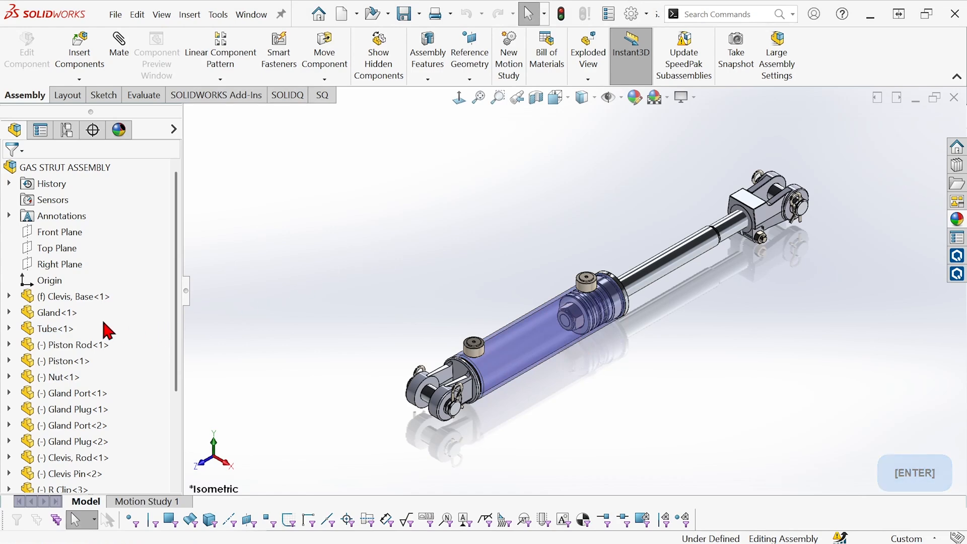
pyautogui.moveTo(162, 341)
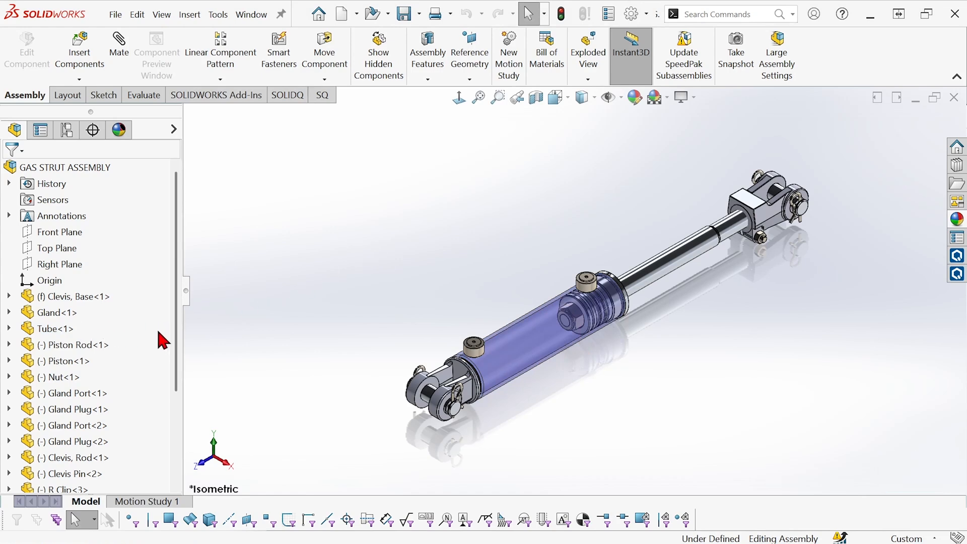
pyautogui.moveTo(102, 335)
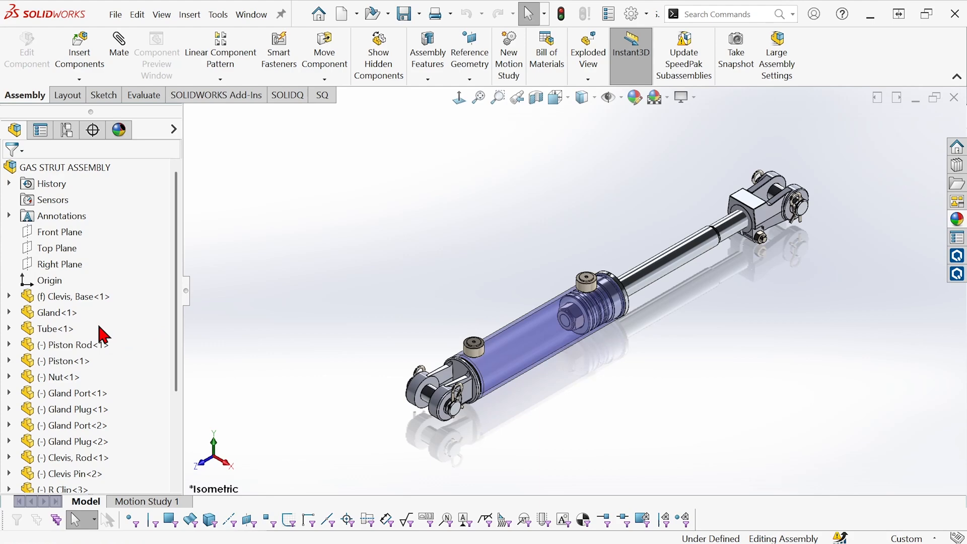
# - Enable configuration and display state names in tree labels, hiding them when only one exists
pyautogui.click(64, 167)
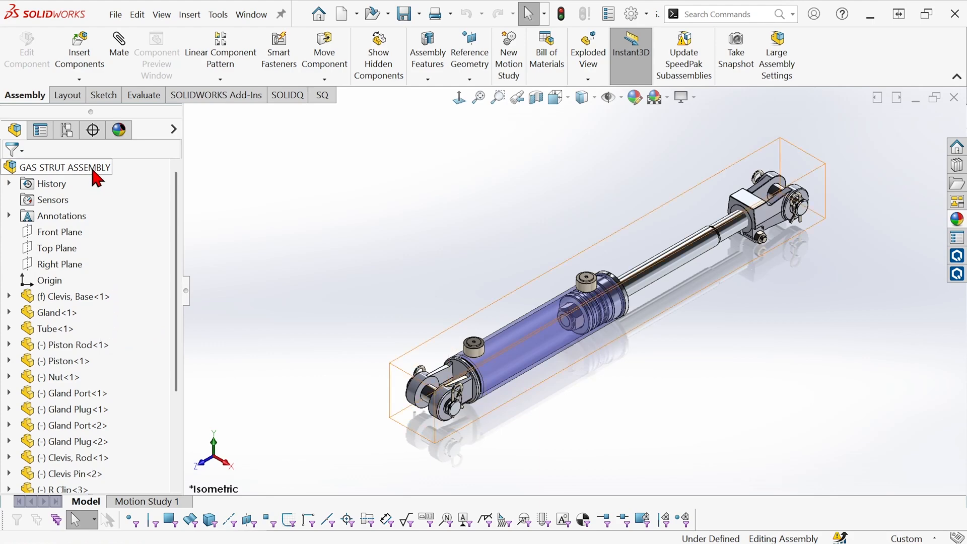
pyautogui.rightClick(67, 167)
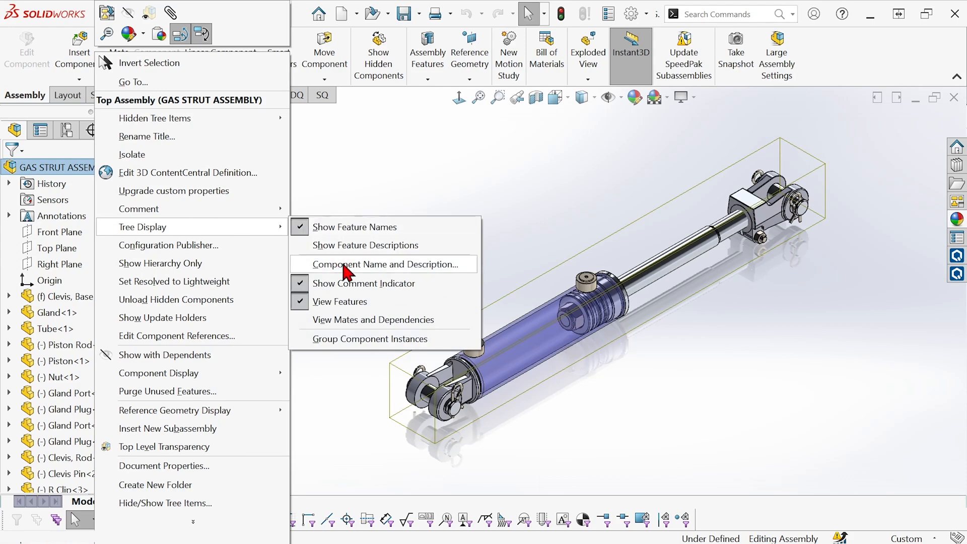
pyautogui.click(387, 264)
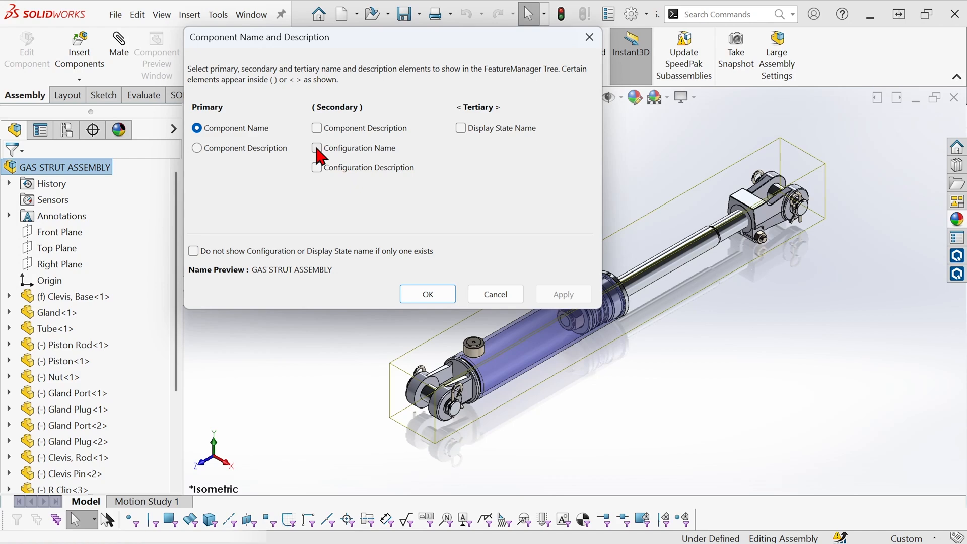
pyautogui.click(317, 147)
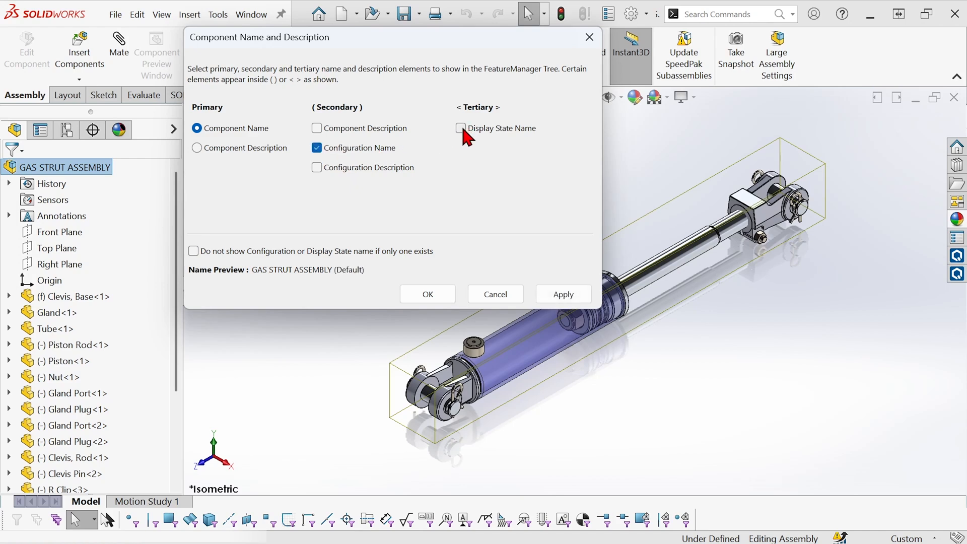
pyautogui.click(460, 128)
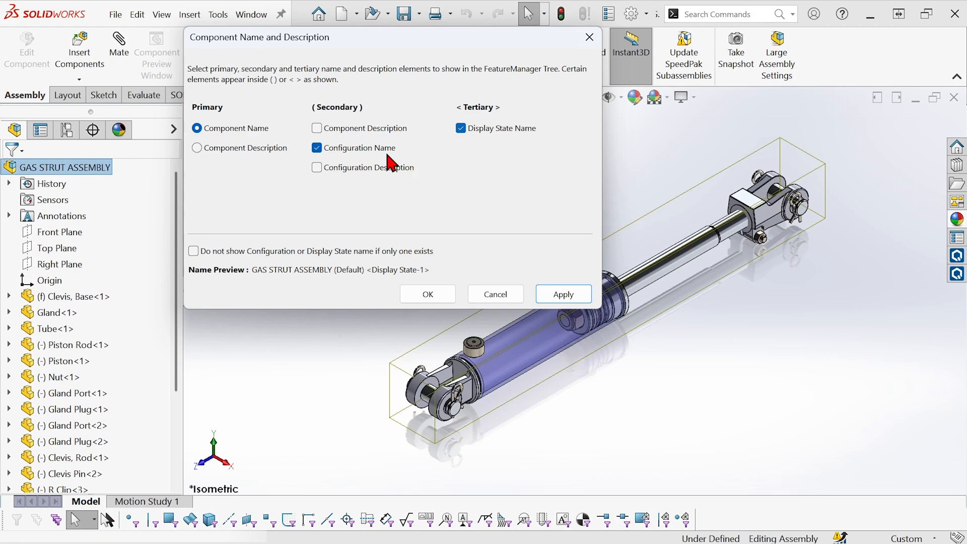
pyautogui.moveTo(197, 262)
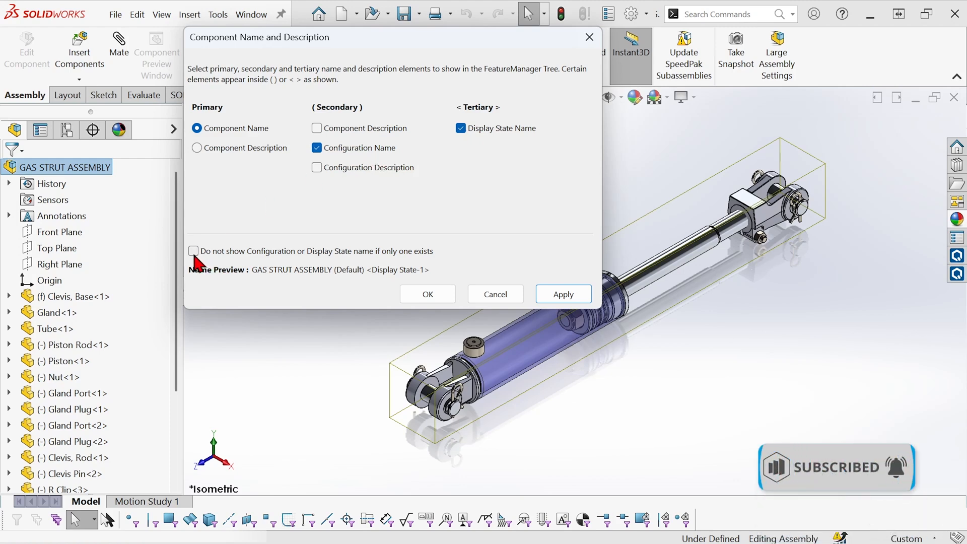
pyautogui.click(193, 251)
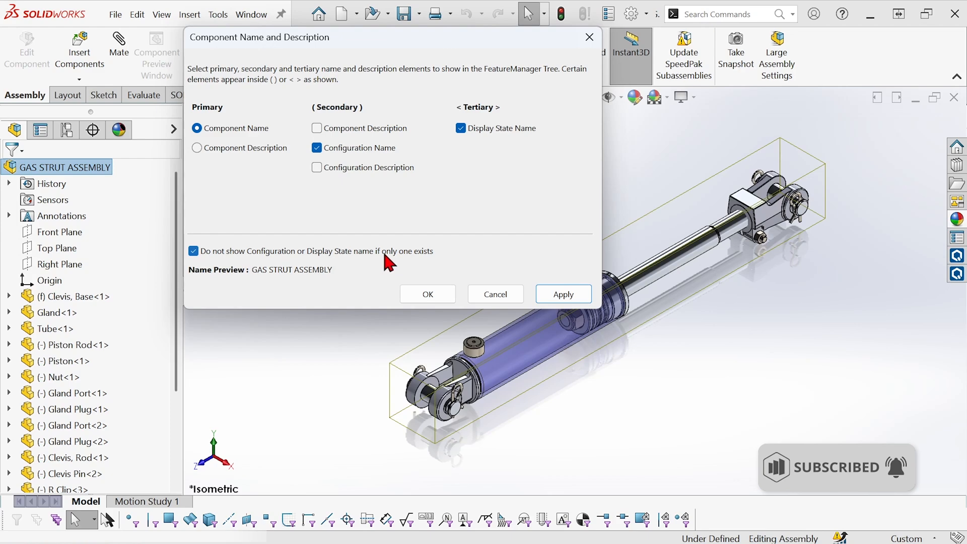
pyautogui.click(427, 294)
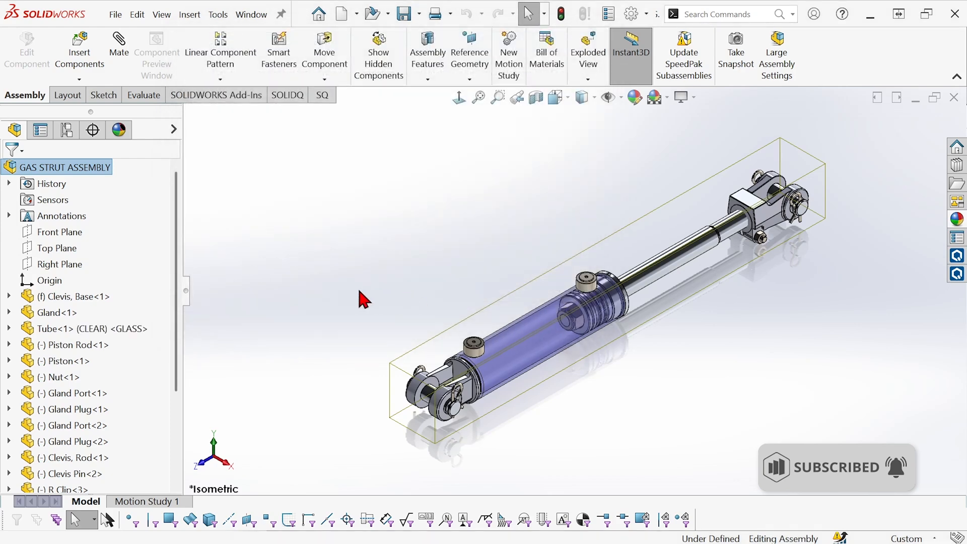
pyautogui.click(84, 328)
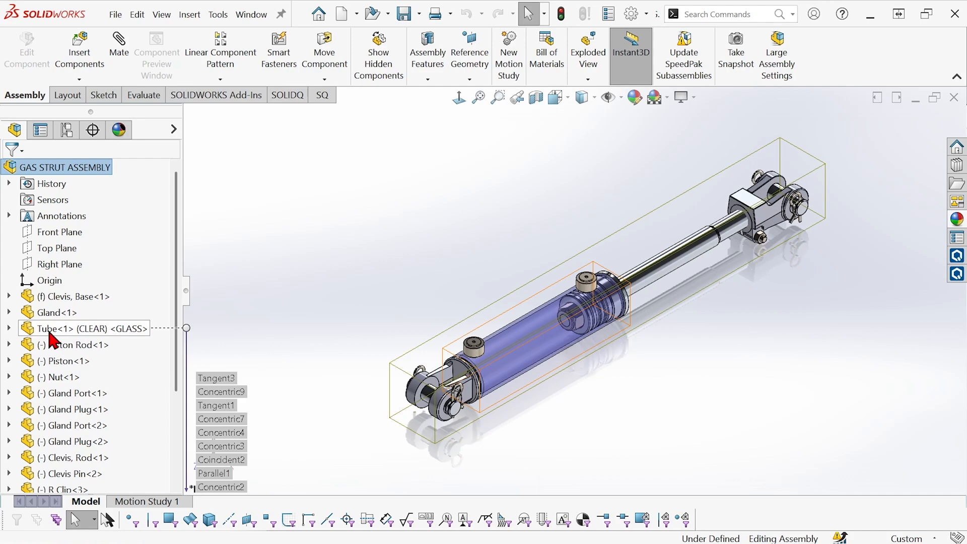
pyautogui.moveTo(92, 338)
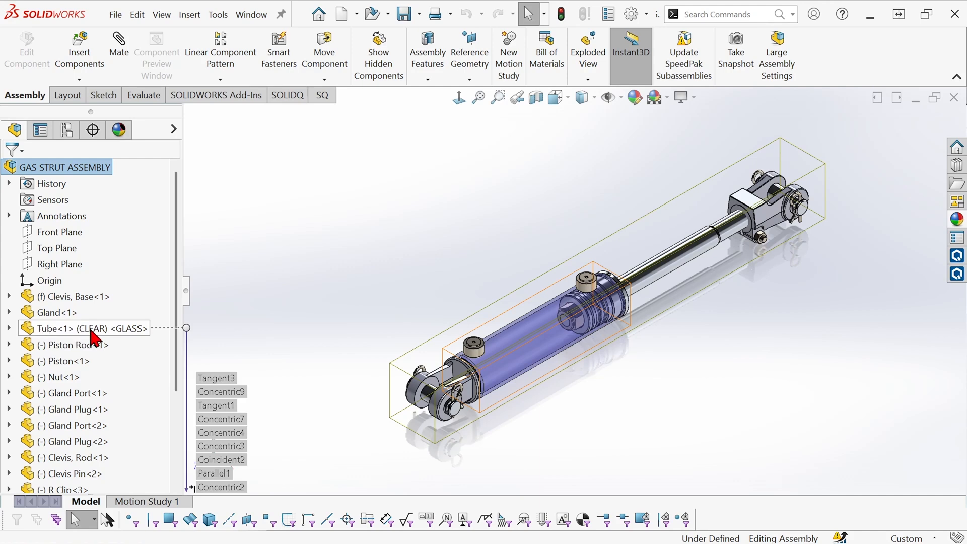
pyautogui.moveTo(103, 338)
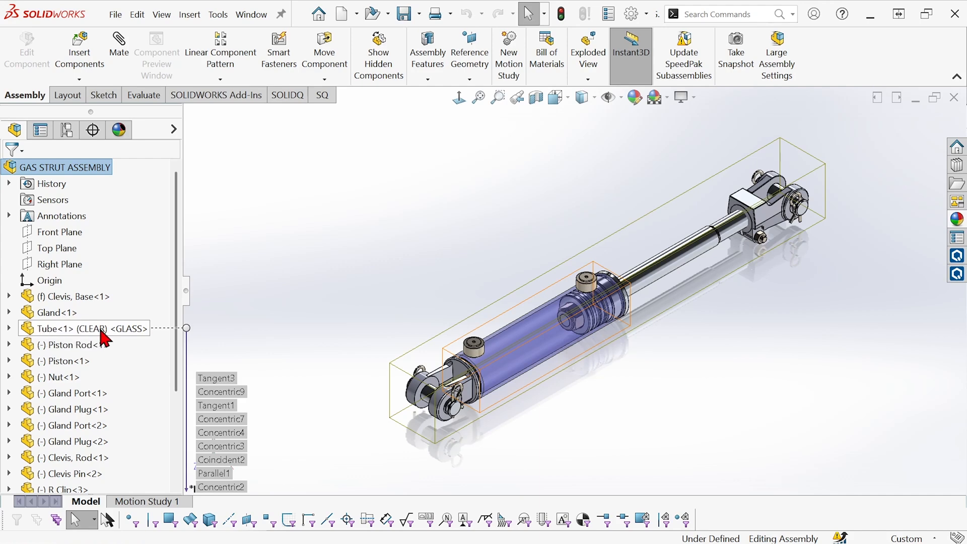
pyautogui.moveTo(142, 338)
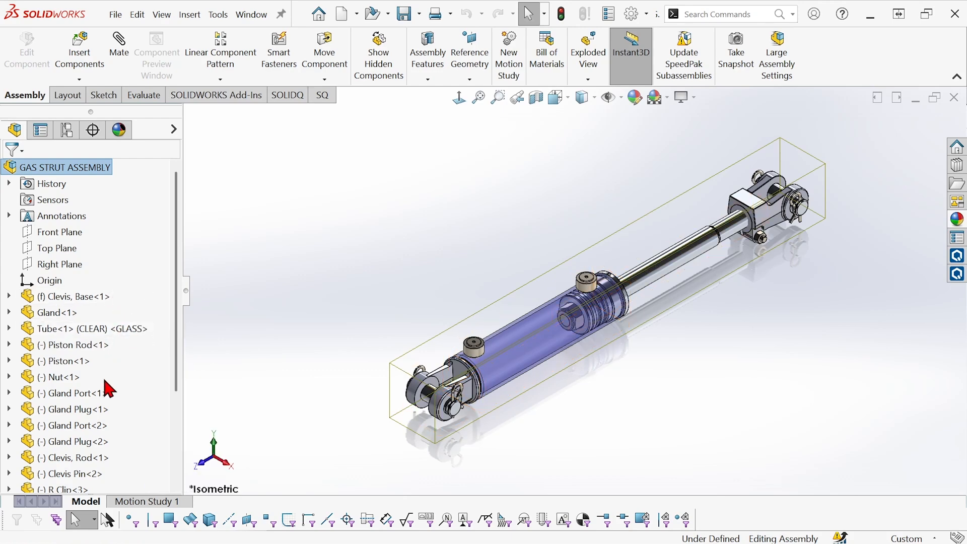
pyautogui.moveTo(273, 357)
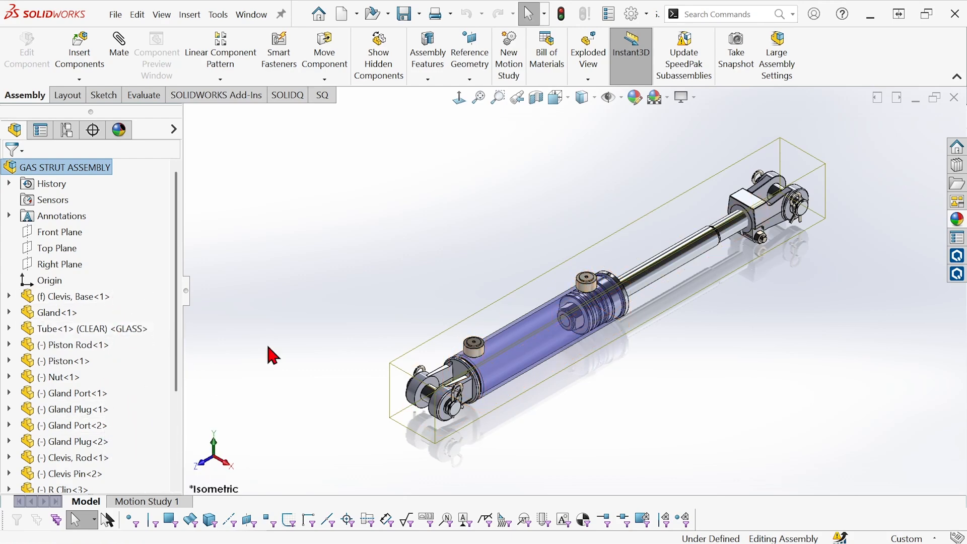